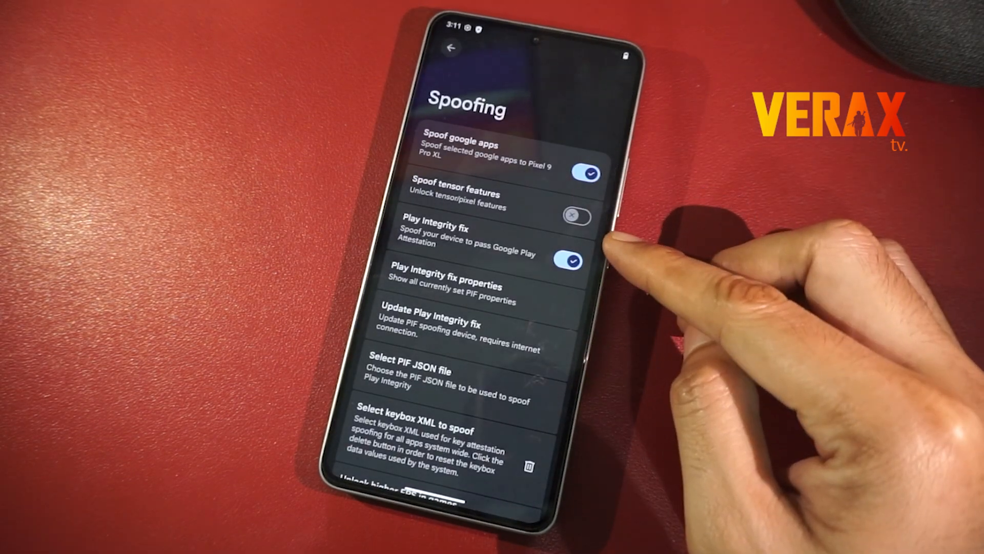
- Back out of the Spoofing settings to the Settings list and return to the home screen
{"action": "left_click", "coordinate": [451, 287]}
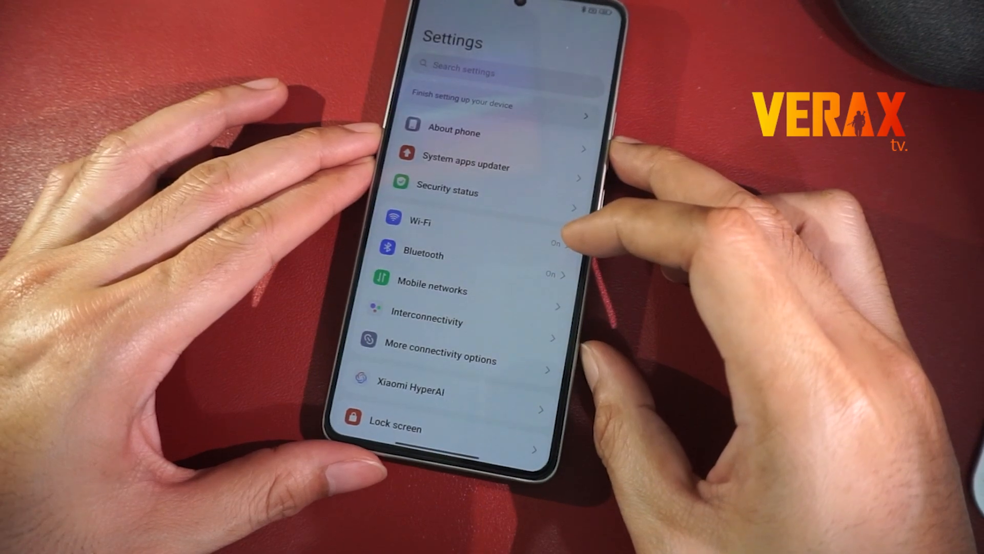
{"action": "left_click", "coordinate": [453, 132]}
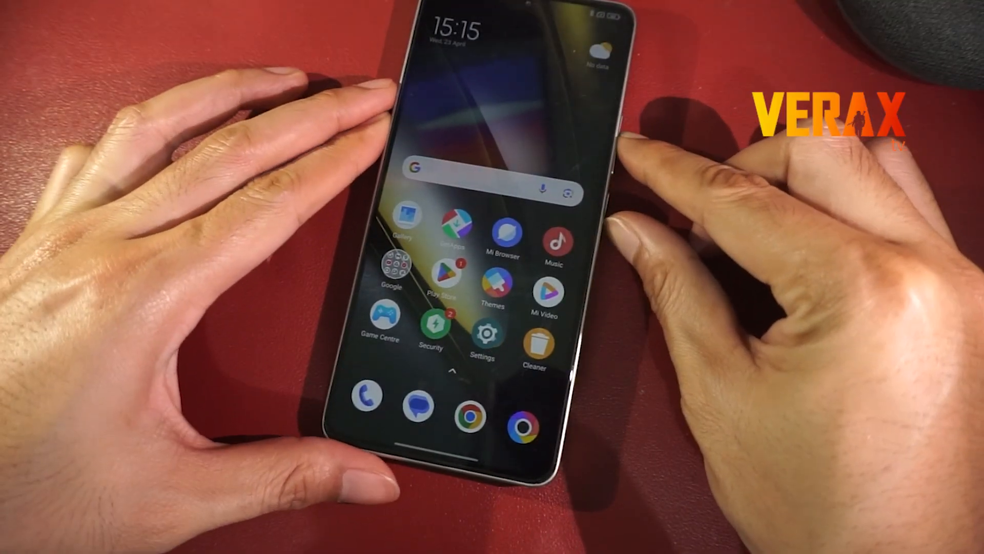
{"action": "left_click", "coordinate": [618, 157]}
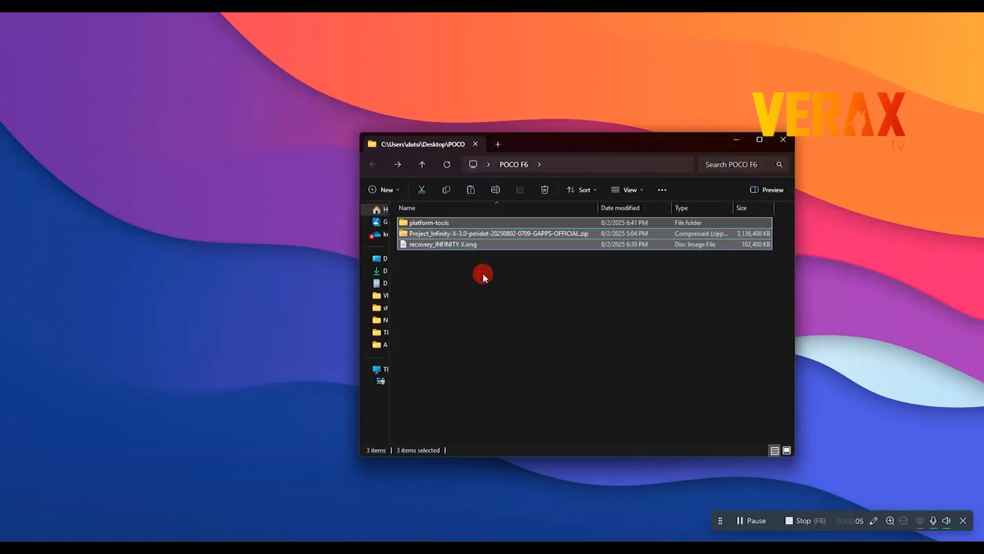
- Move recovery_INFINITY X.img into platform-tools and enter that folder
{"action": "left_click", "coordinate": [487, 288]}
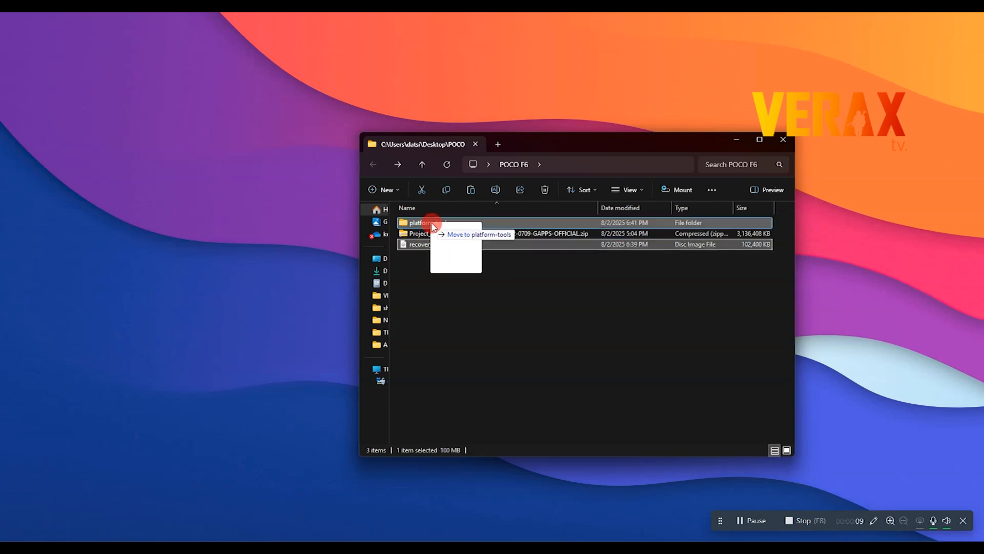
{"action": "double_click", "coordinate": [417, 222]}
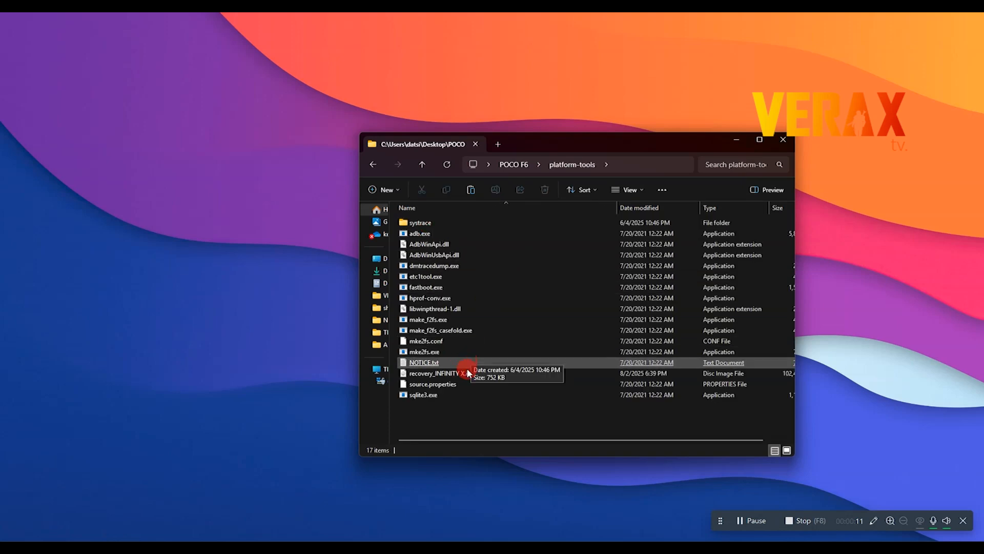
{"action": "left_click", "coordinate": [565, 164]}
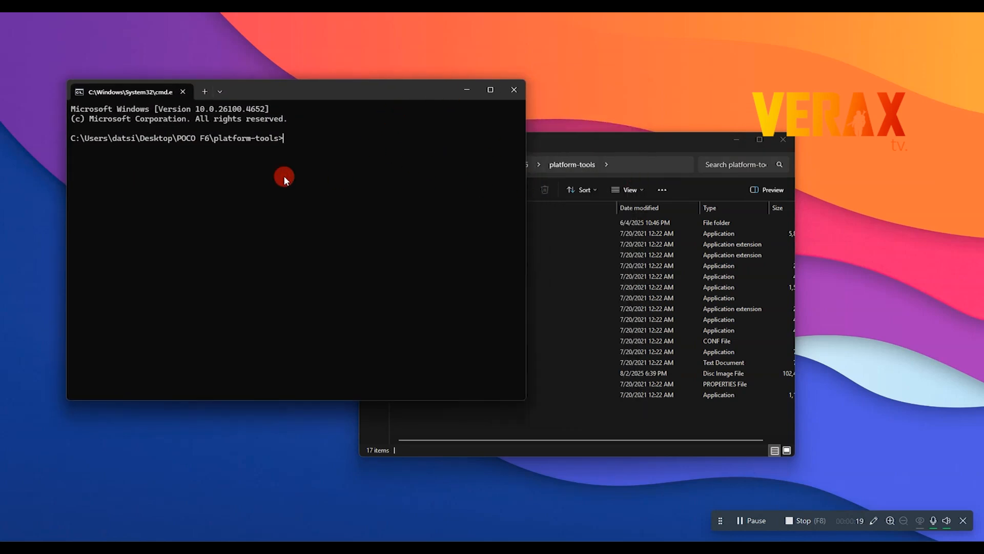
- Run fastboot devices, then fastboot flash recovery with the dragged-in Infinity X recovery image path
{"action": "type", "text": "fastboot devices"}
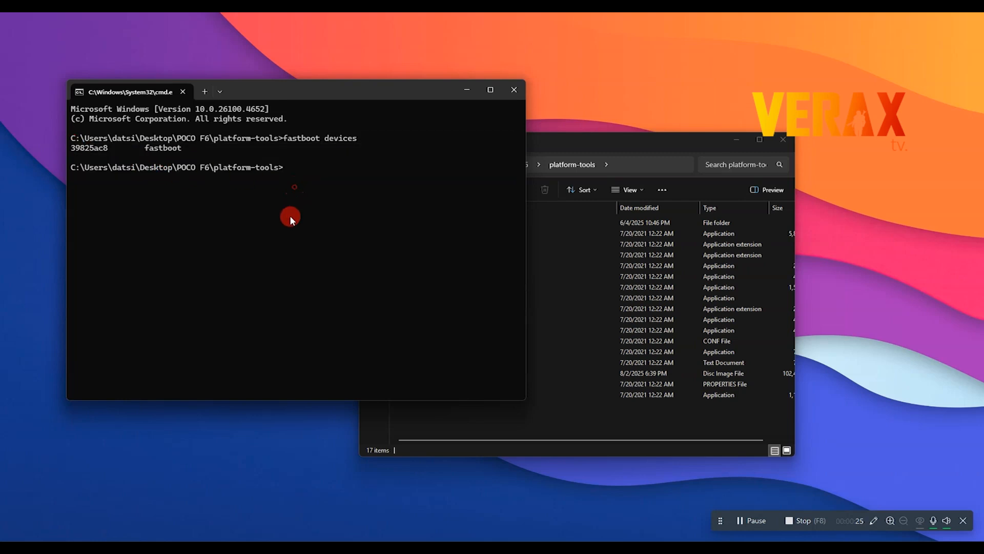
{"action": "type", "text": "fastboot"}
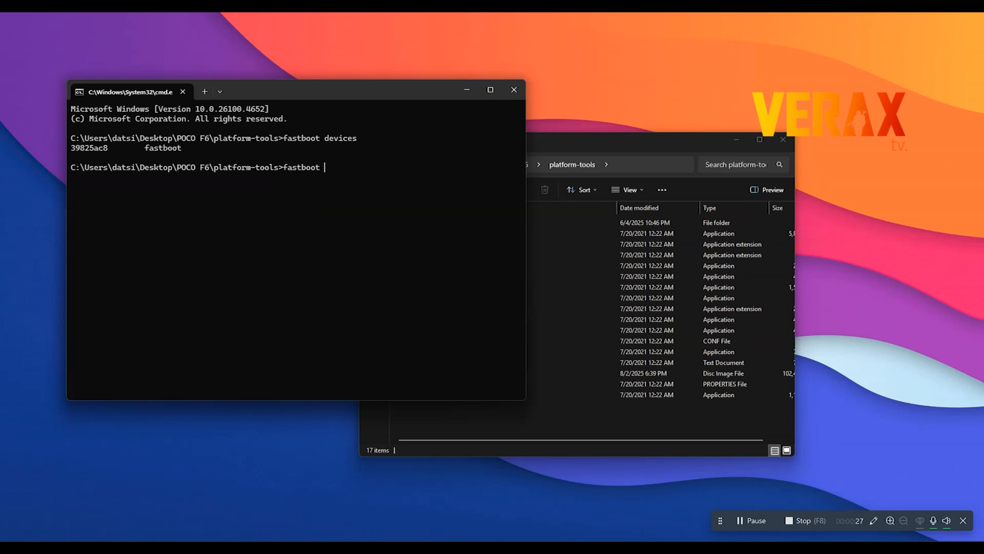
{"action": "type", "text": "flash recovery"}
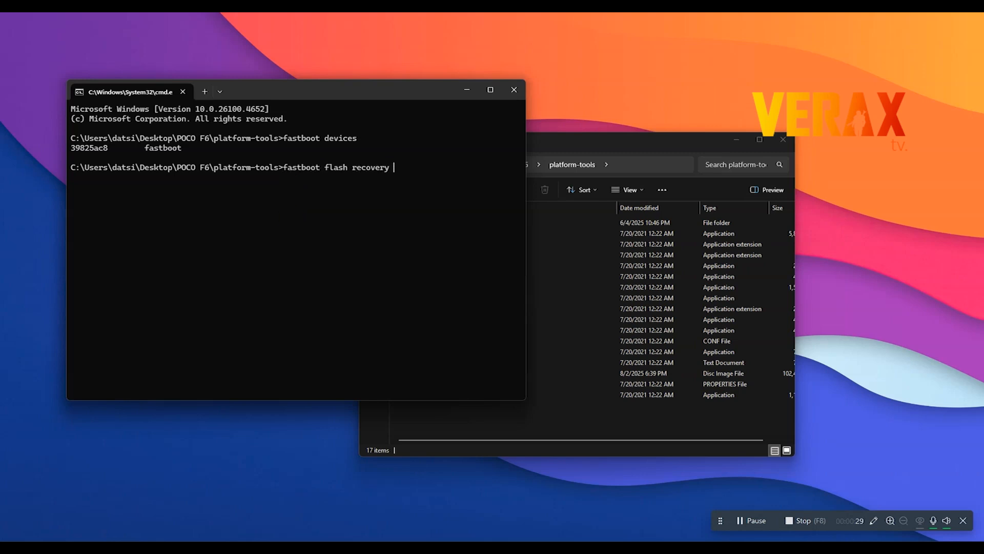
{"action": "left_click", "coordinate": [543, 164]}
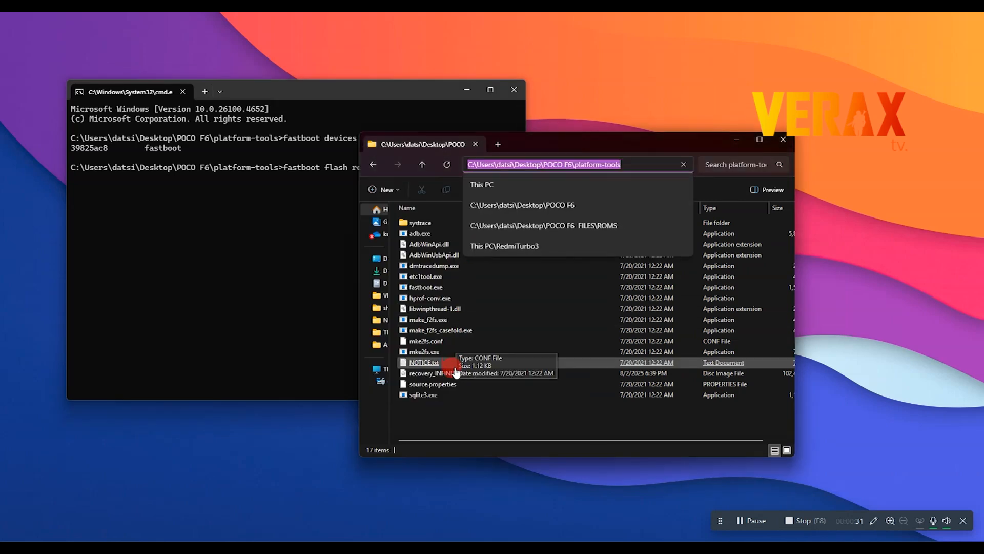
{"action": "left_click", "coordinate": [455, 372]}
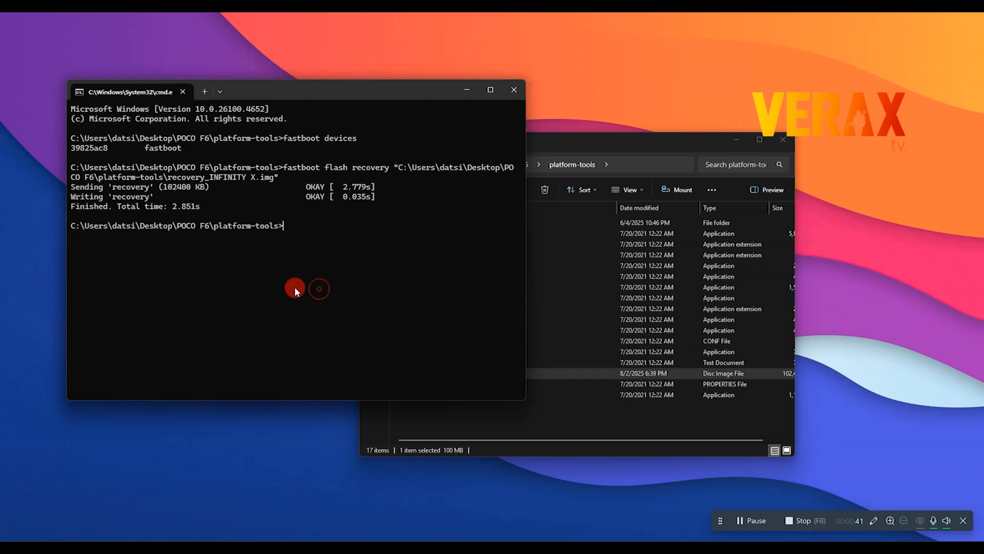
- Reboot the phone into the newly flashed recovery with fastboot reboot recovery
{"action": "type", "text": "fastboot"}
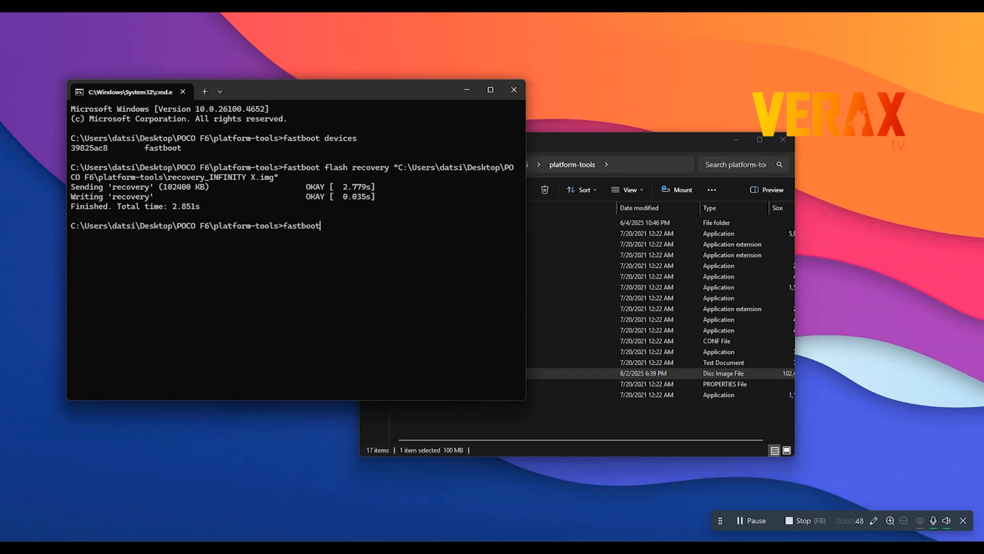
{"action": "type", "text": "\" \""}
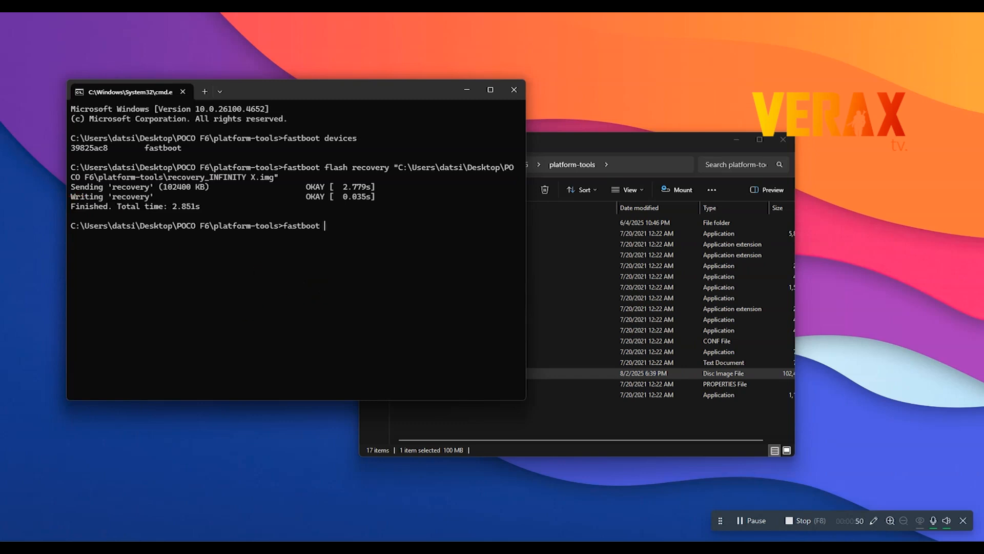
{"action": "type", "text": "reboot r"}
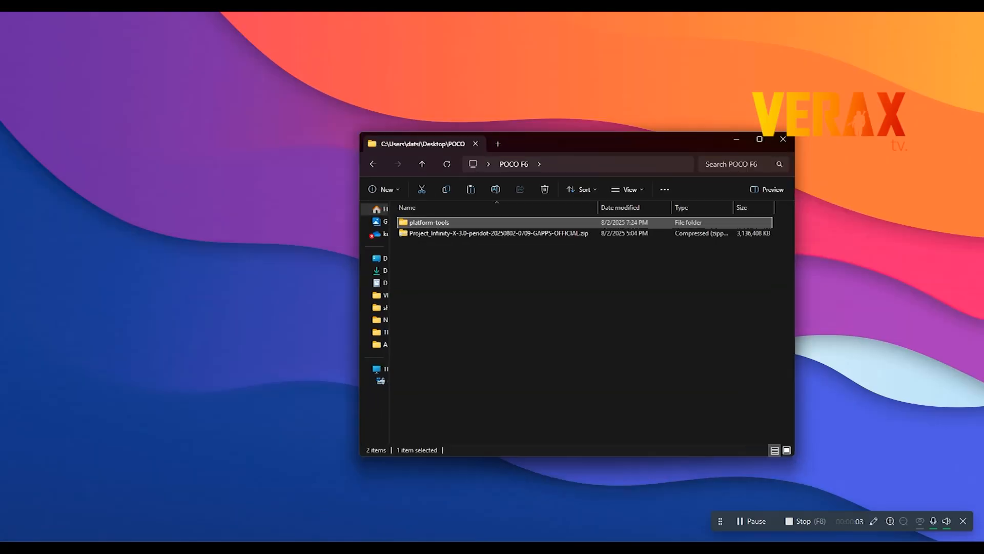
- Move the Project_Infinity-X zip into platform-tools and launch cmd from that folder's address bar
{"action": "left_click", "coordinate": [498, 233]}
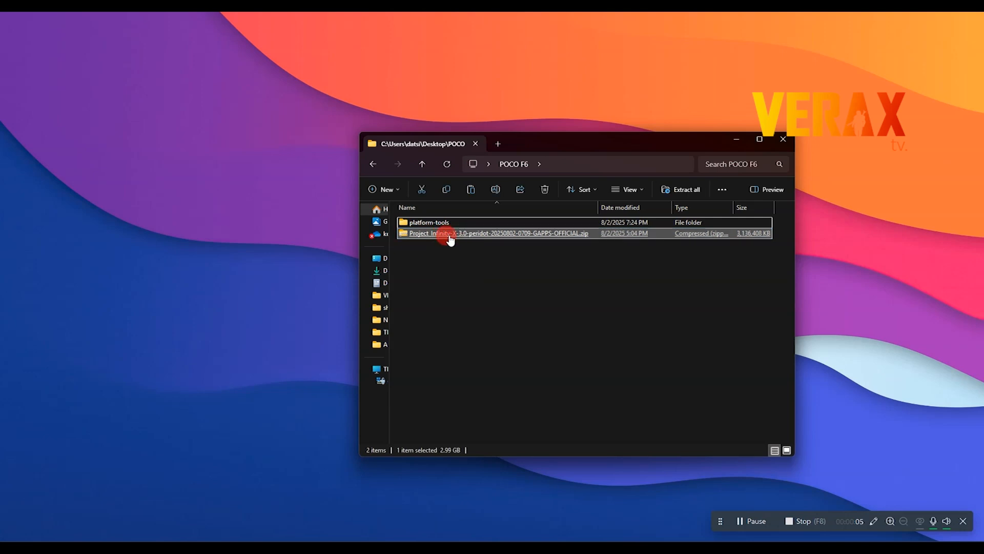
{"action": "double_click", "coordinate": [429, 222]}
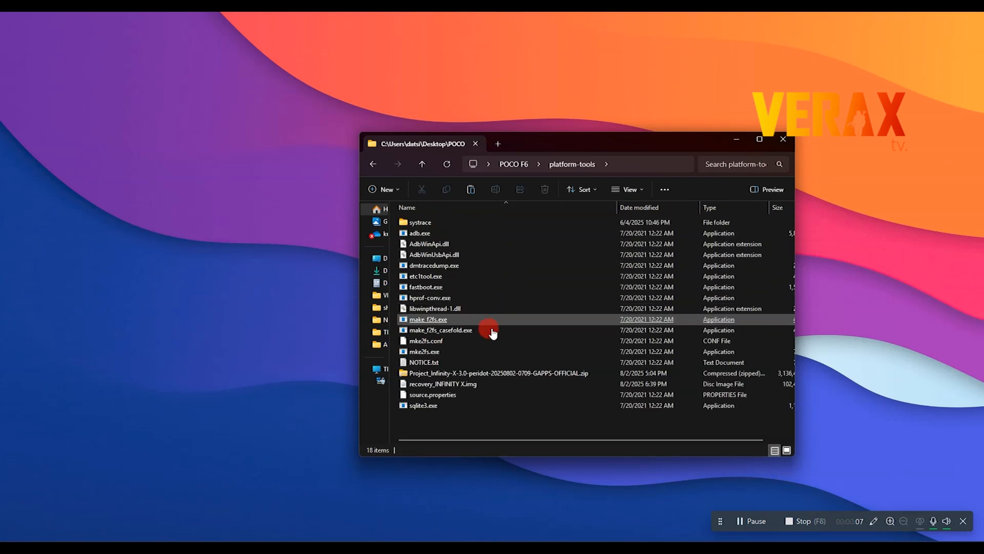
{"action": "type", "text": "cmd"}
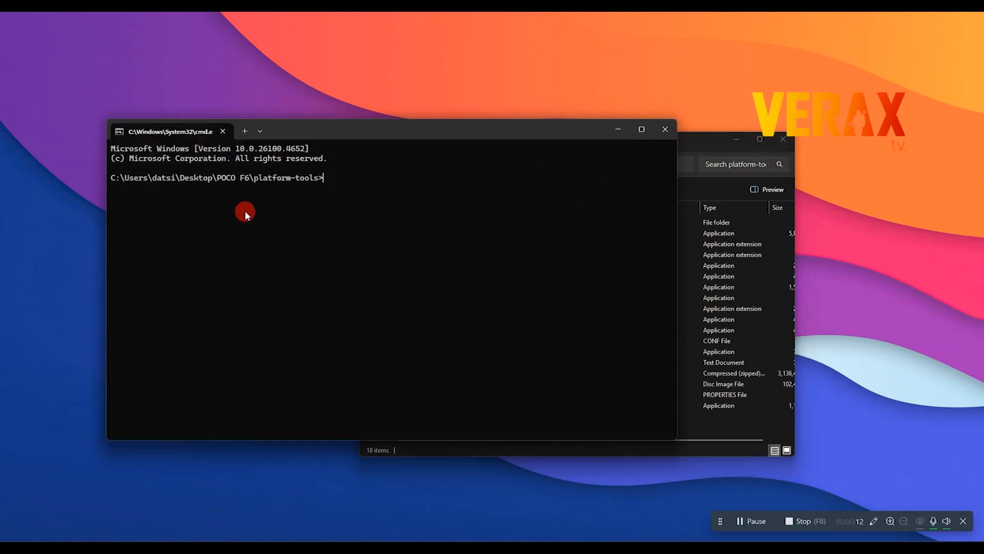
- Run adb devices, then adb sideload the Infinity X ROM zip until Total xfer: 1.00x
{"action": "type", "text": "a"}
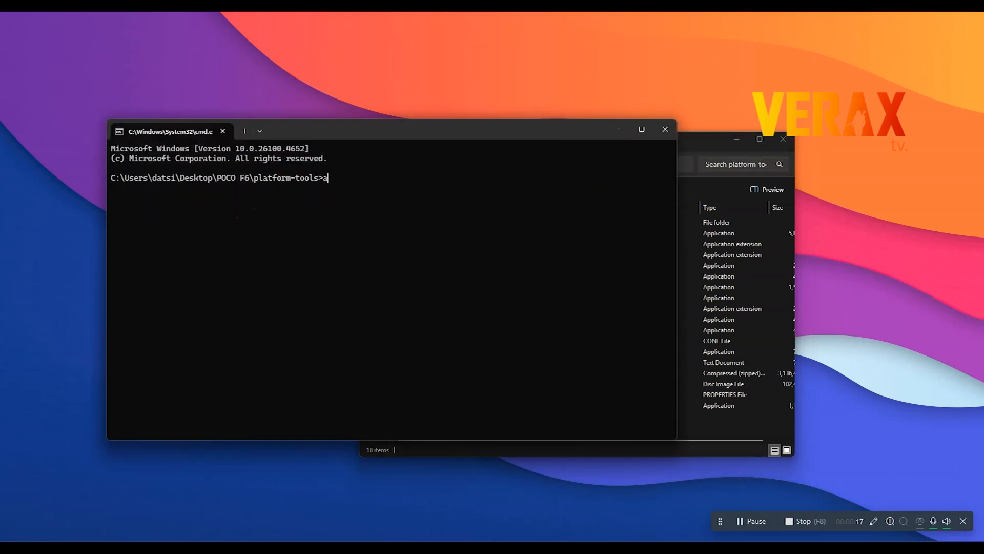
{"action": "type", "text": "db devices"}
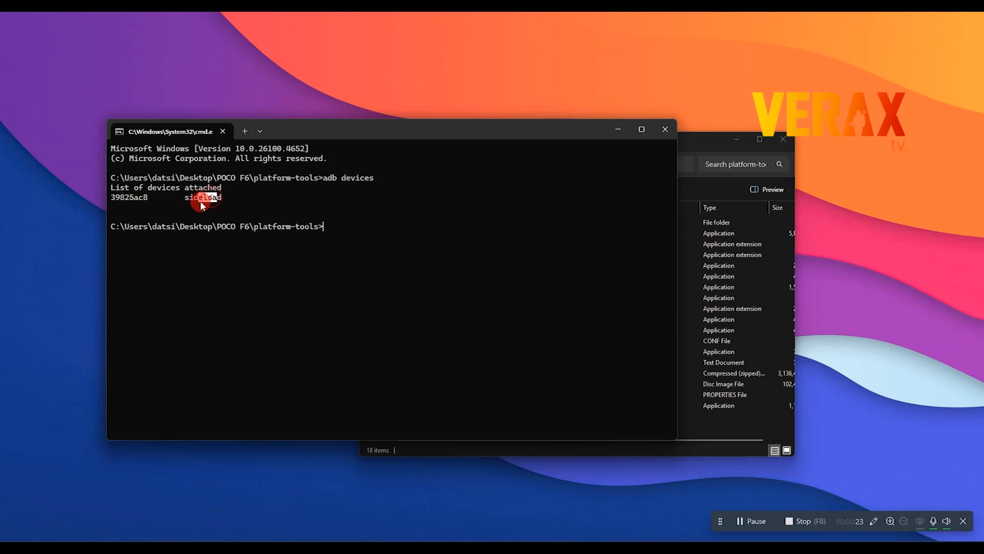
{"action": "type", "text": "adb"}
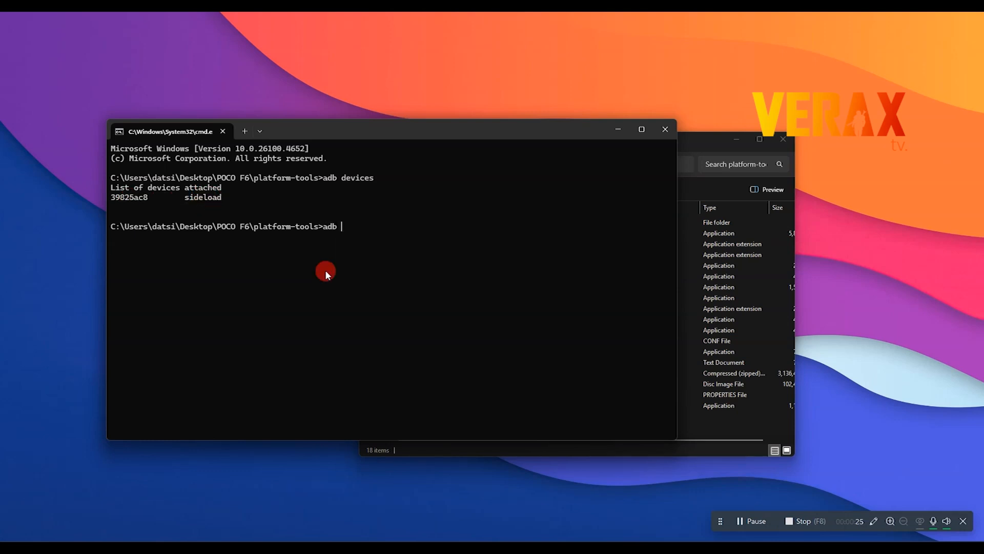
{"action": "type", "text": "sideload"}
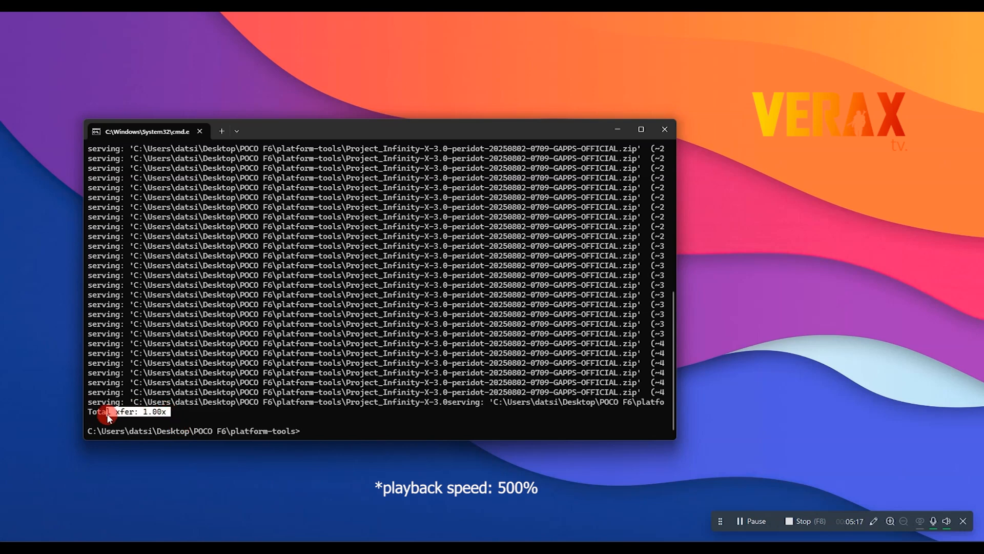
{"action": "mouse_move", "coordinate": [626, 197]}
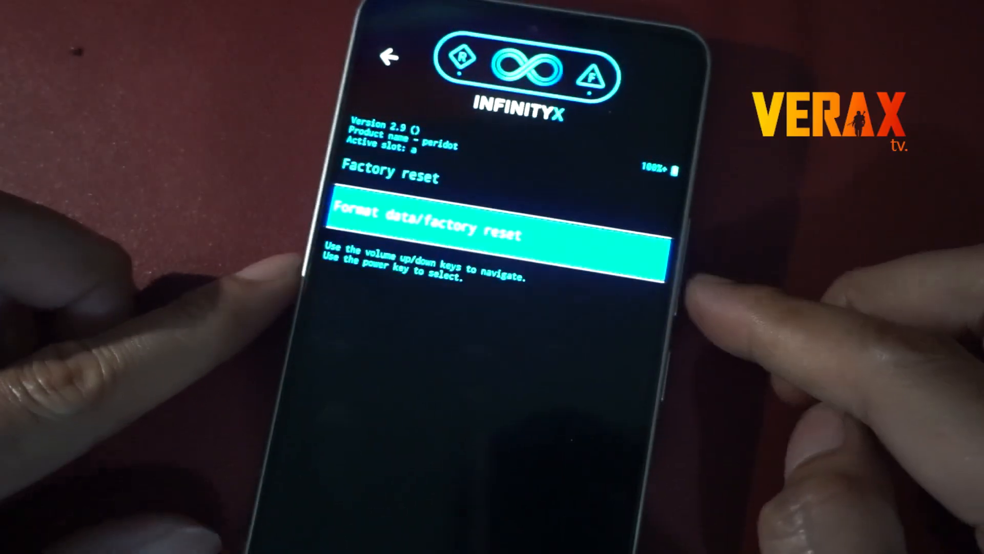
- Confirm Format data/factory reset with the power key, then tap Get started in the setup wizard
{"action": "key", "text": "power"}
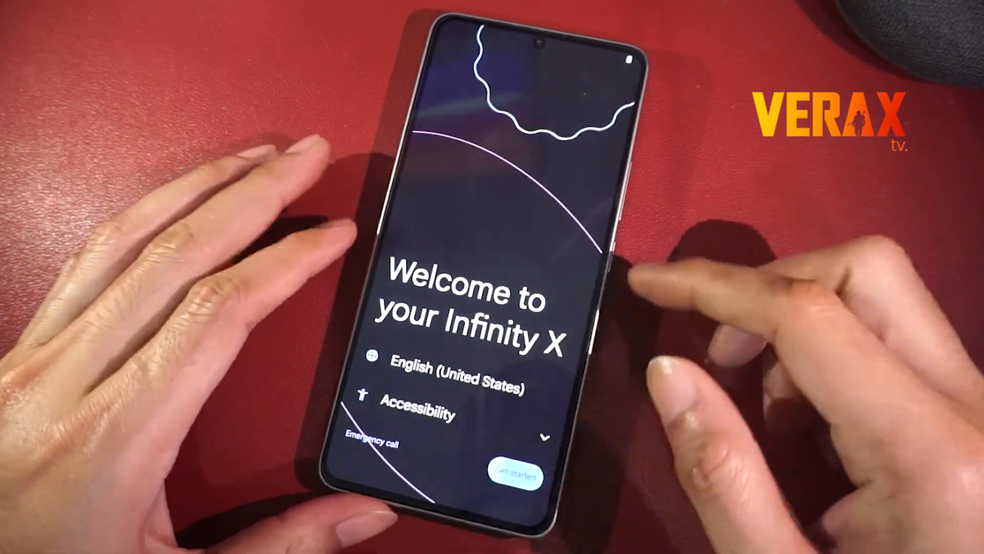
{"action": "left_click", "coordinate": [514, 473]}
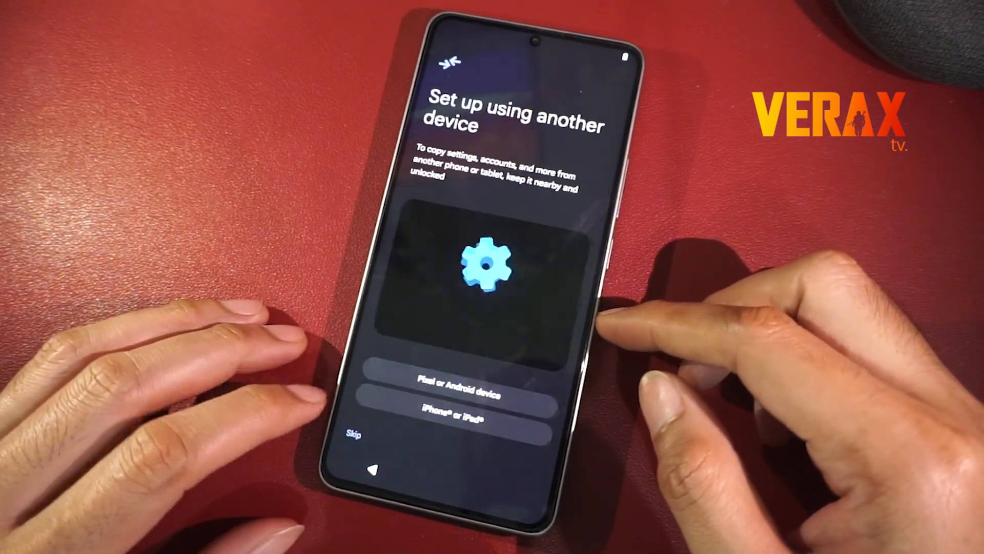